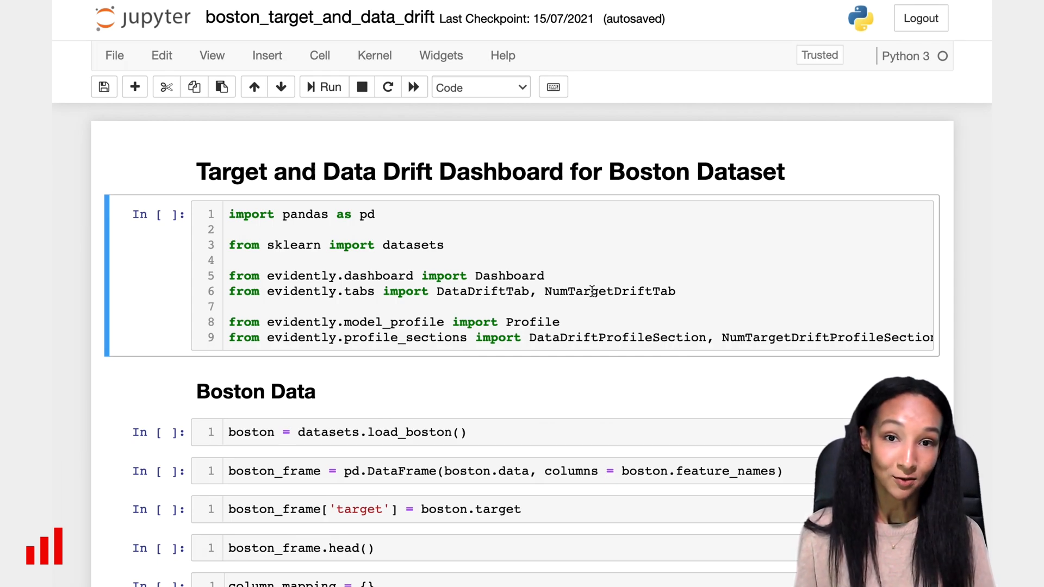
{"action": "mouse_move", "coordinate": [688, 245]}
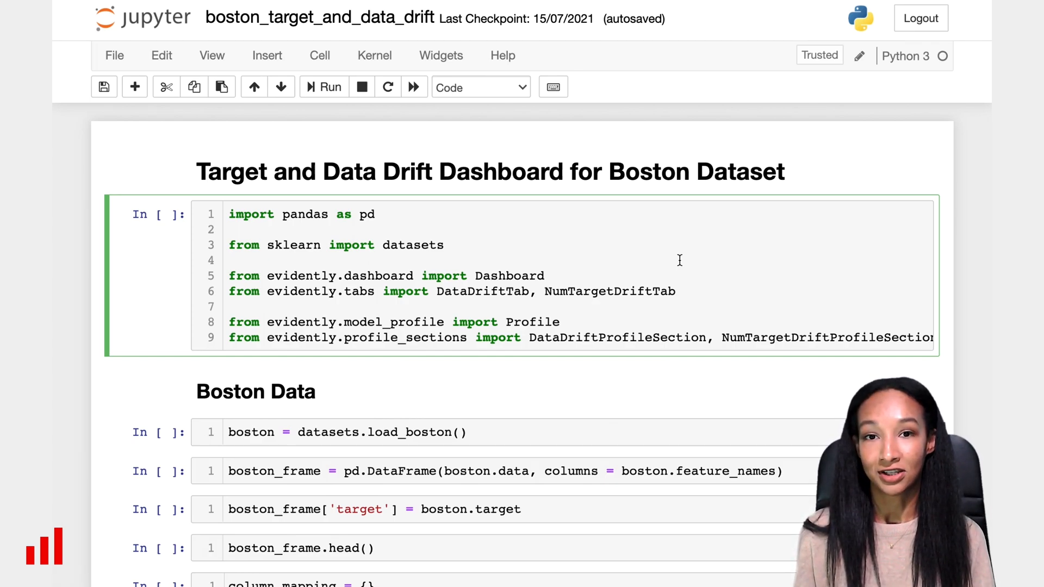
Run the import cell loading pandas, sklearn datasets and Evidently's Dashboard and Profile classes
{"action": "left_click", "coordinate": [229, 260]}
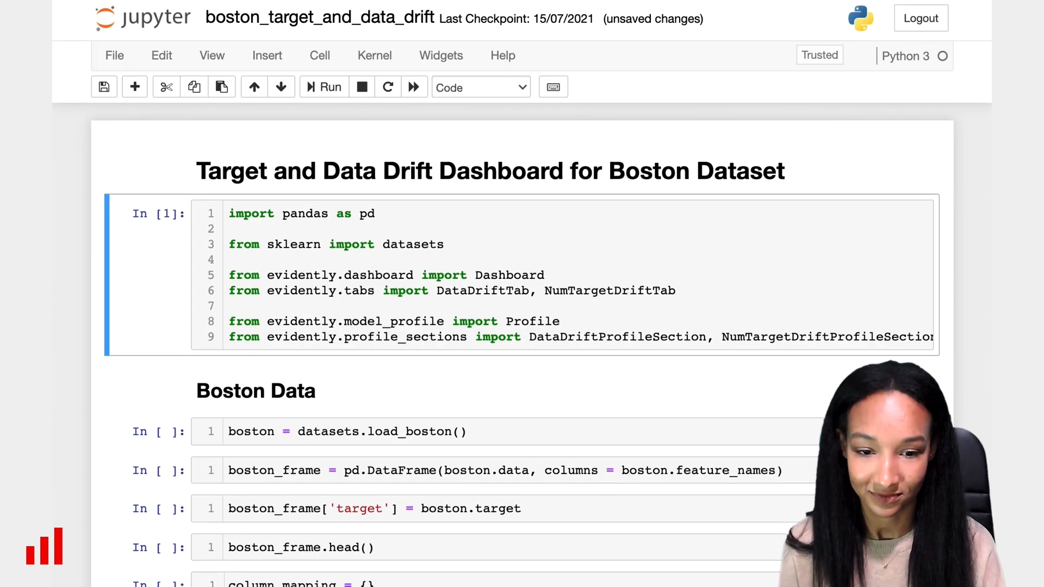
Run the cells building the Boston DataFrame with a target column and showing head()
{"action": "scroll", "scroll_direction": "down", "scroll_amount": 3}
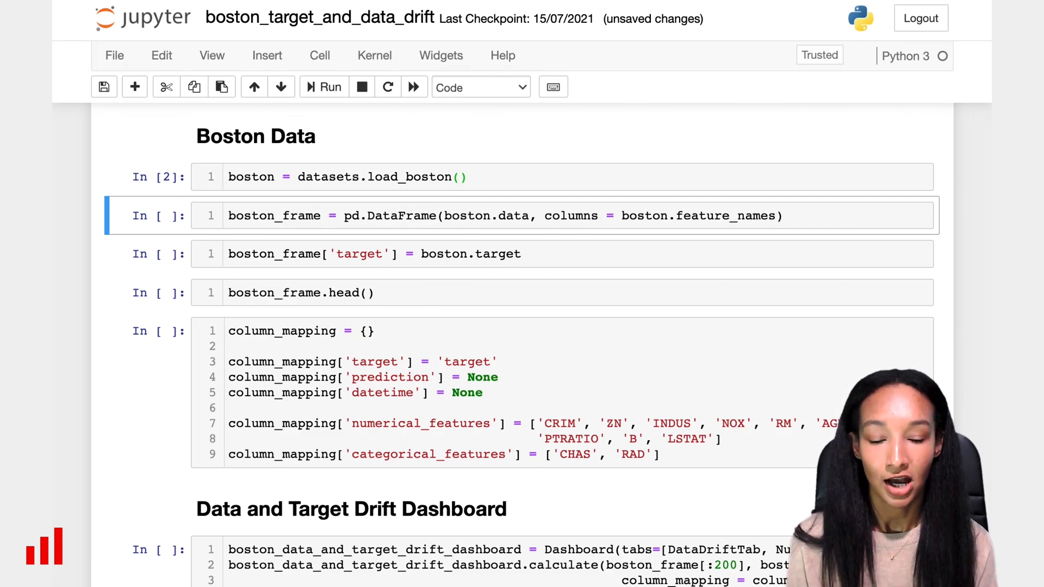
{"action": "left_click", "coordinate": [327, 87]}
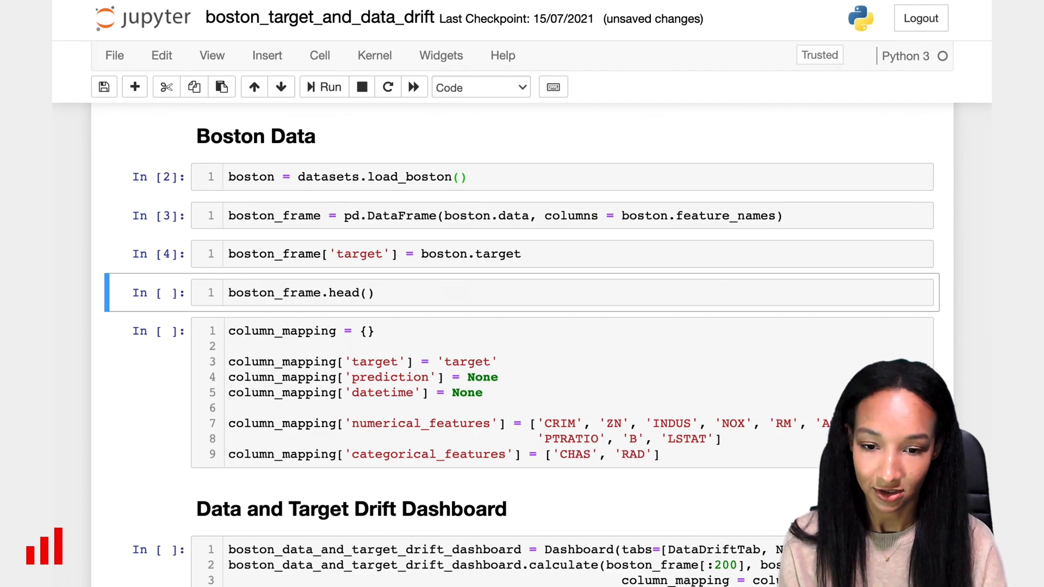
{"action": "left_click", "coordinate": [329, 87]}
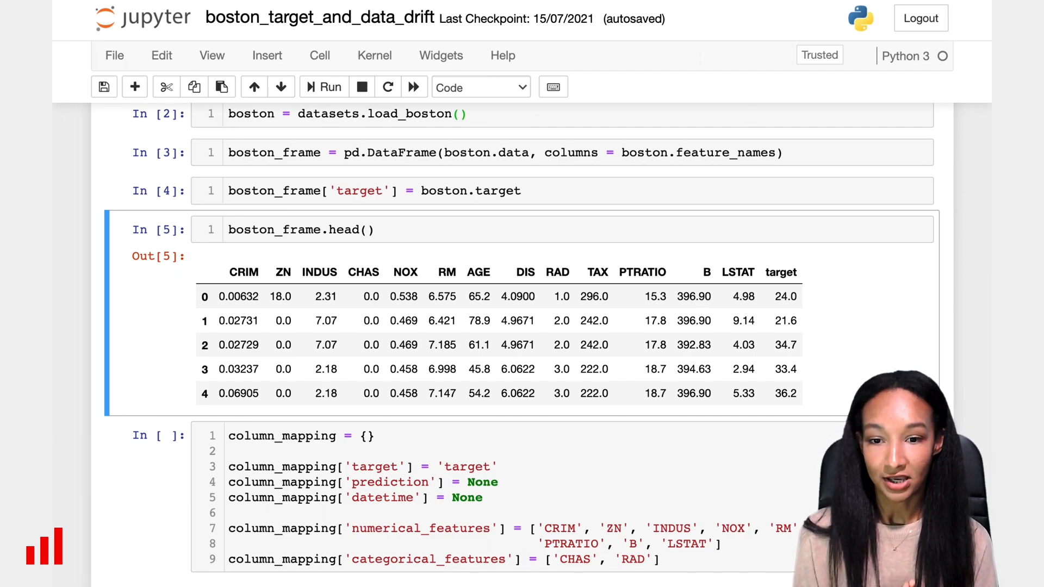
Scroll down through the column_mapping and Dashboard cells toward the drift report
{"action": "scroll", "scroll_direction": "down", "scroll_amount": 3}
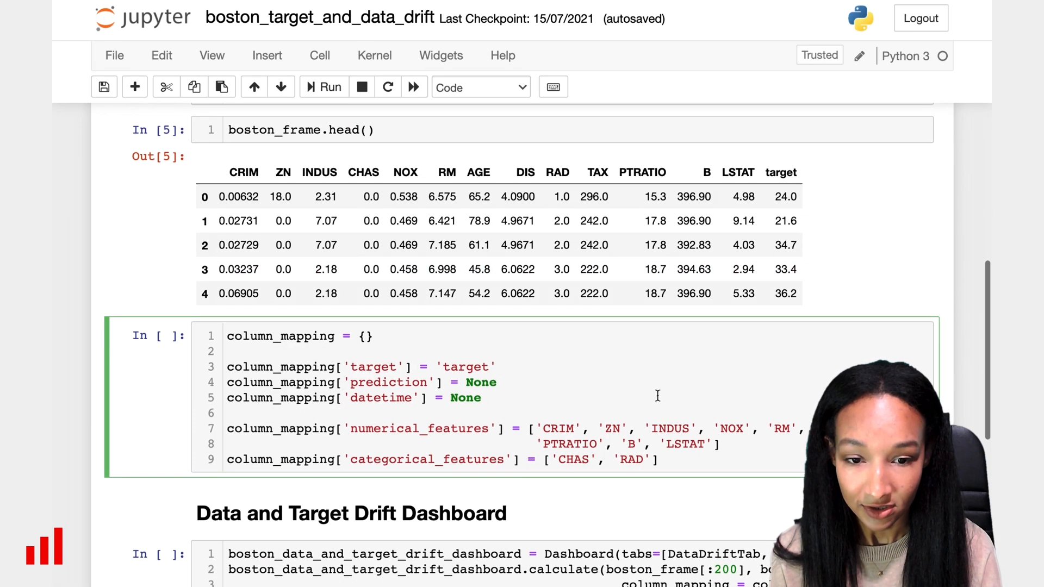
{"action": "scroll", "scroll_direction": "down", "scroll_amount": 3}
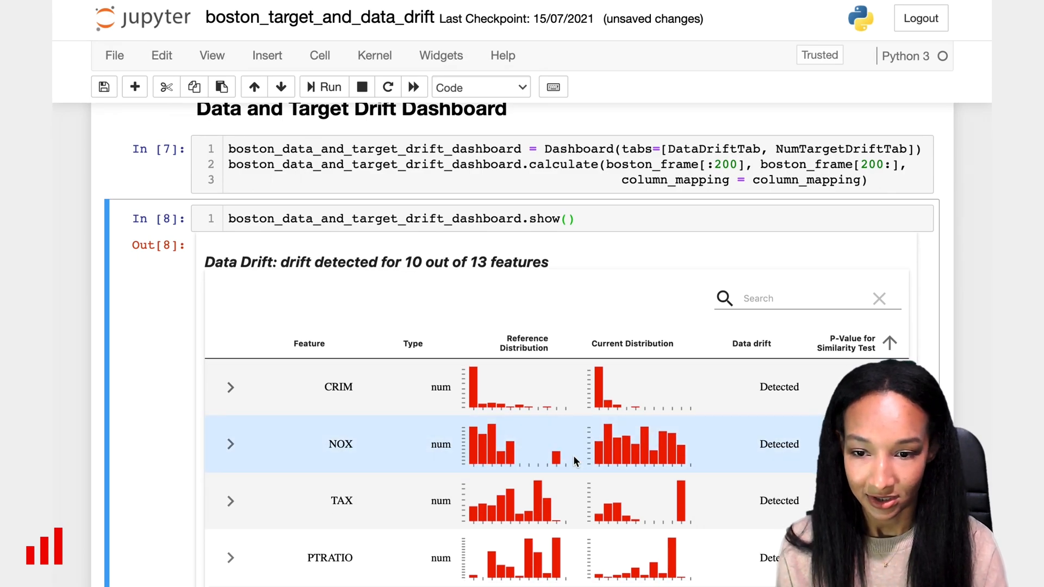
{"action": "scroll", "scroll_direction": "down", "scroll_amount": 3}
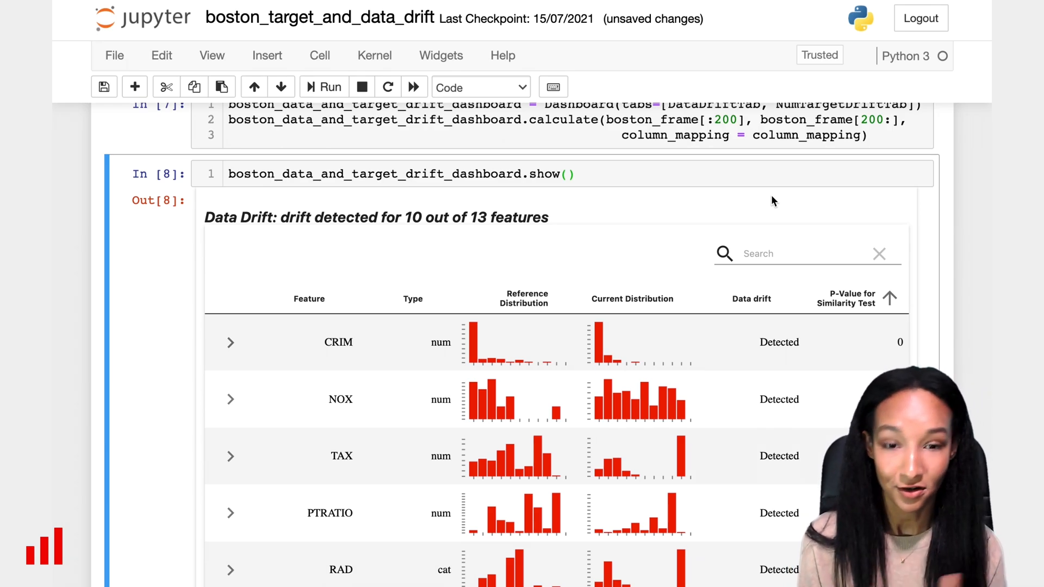
{"action": "scroll", "scroll_direction": "down", "scroll_amount": 3}
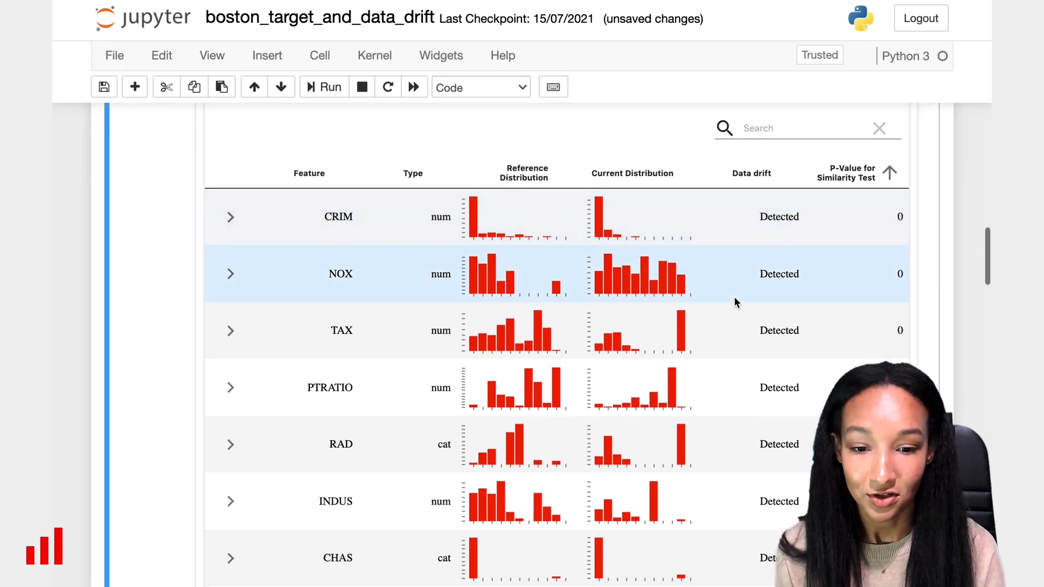
{"action": "mouse_move", "coordinate": [250, 331]}
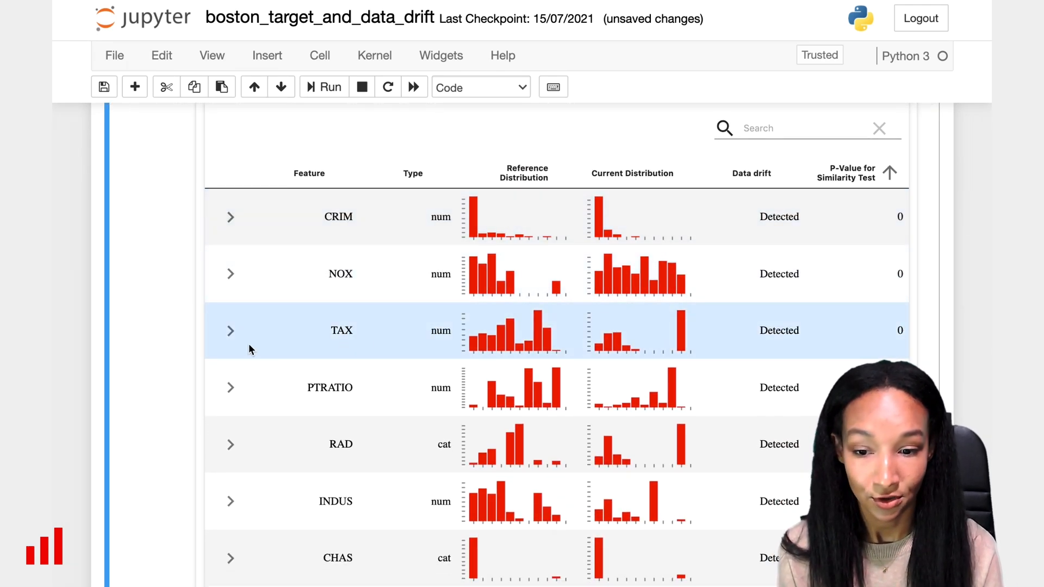
{"action": "left_click", "coordinate": [231, 331]}
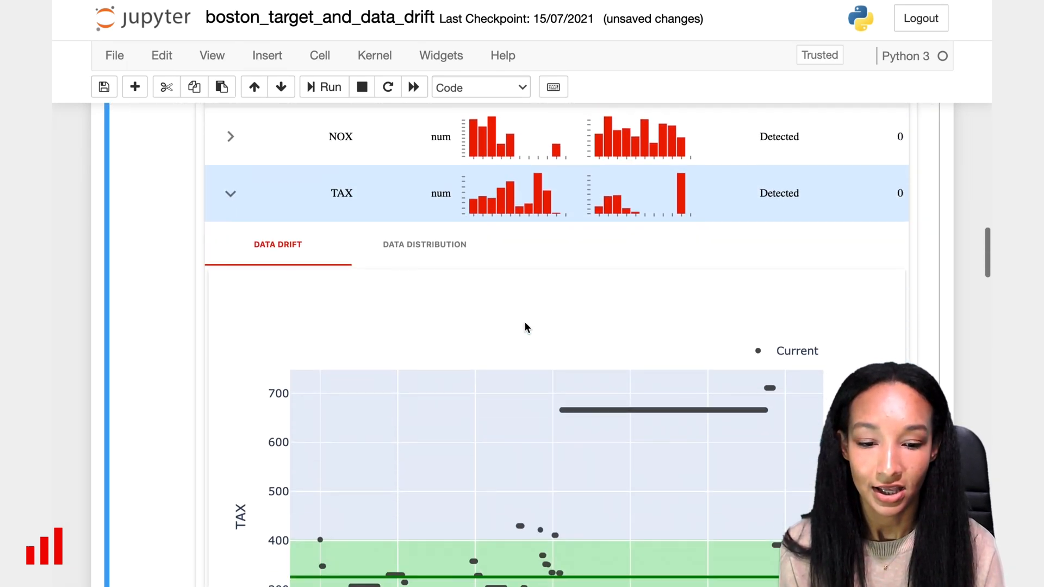
{"action": "scroll", "scroll_direction": "down", "scroll_amount": 3}
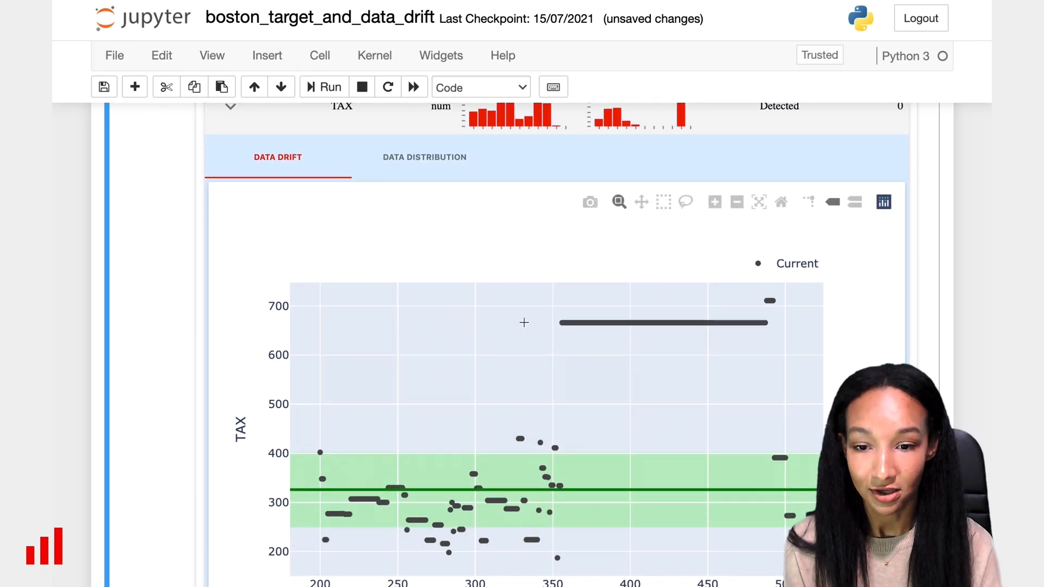
{"action": "scroll", "scroll_direction": "down", "scroll_amount": 3}
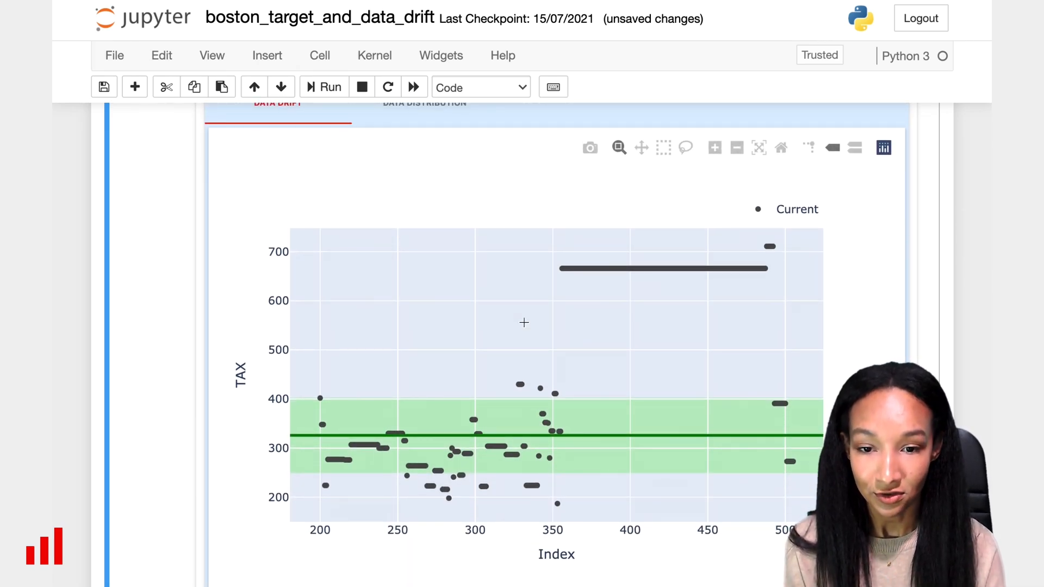
{"action": "left_click", "coordinate": [424, 109]}
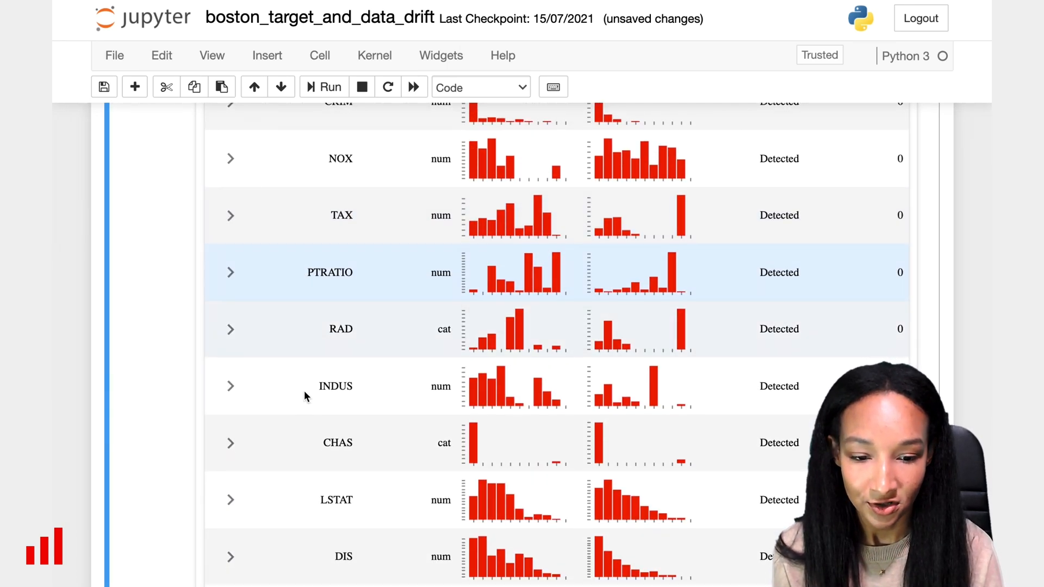
{"action": "scroll", "scroll_direction": "down", "scroll_amount": 3}
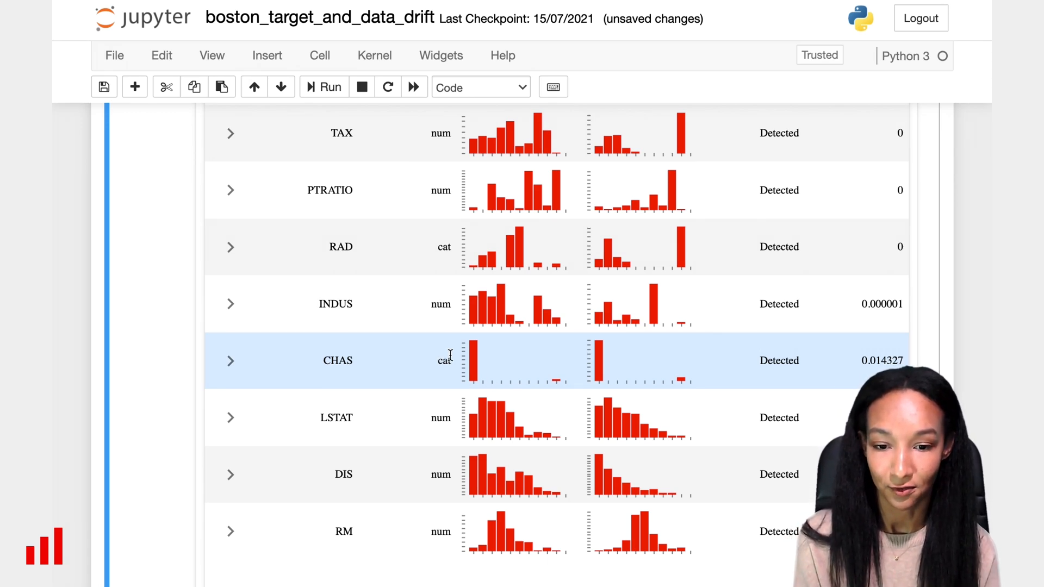
{"action": "mouse_move", "coordinate": [456, 369]}
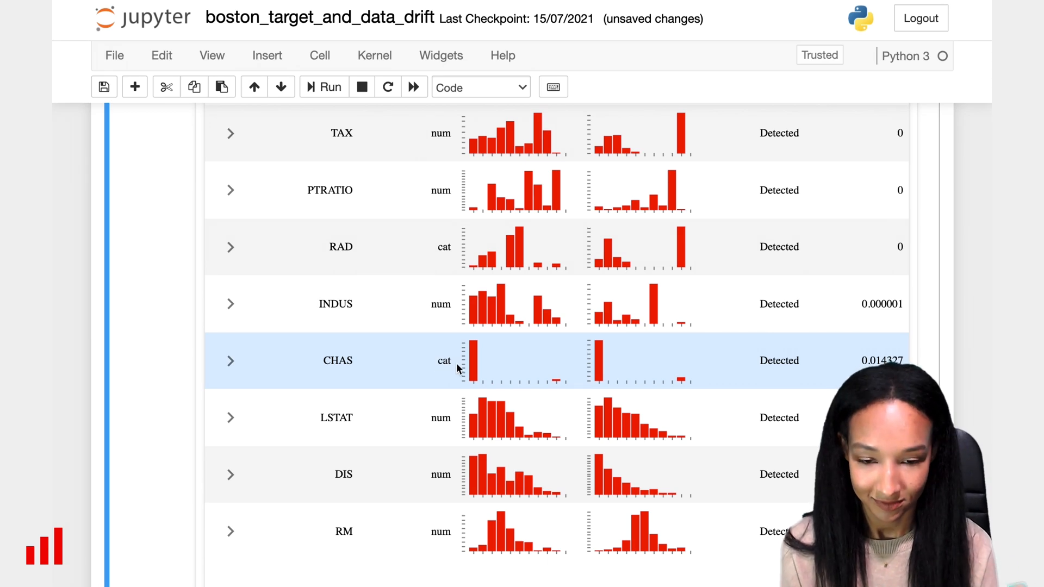
{"action": "left_click", "coordinate": [231, 360]}
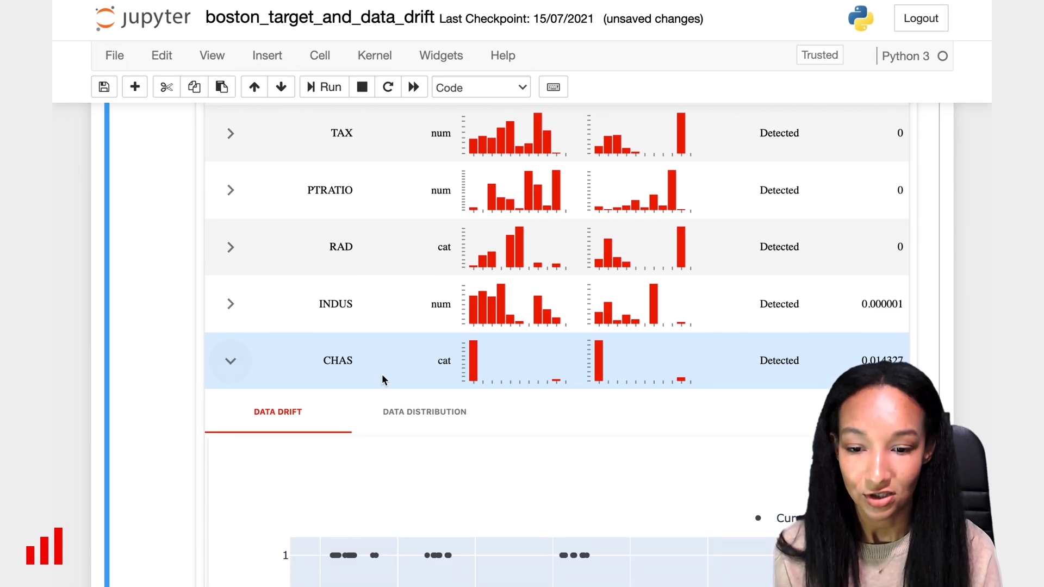
{"action": "scroll", "scroll_direction": "down", "scroll_amount": 3}
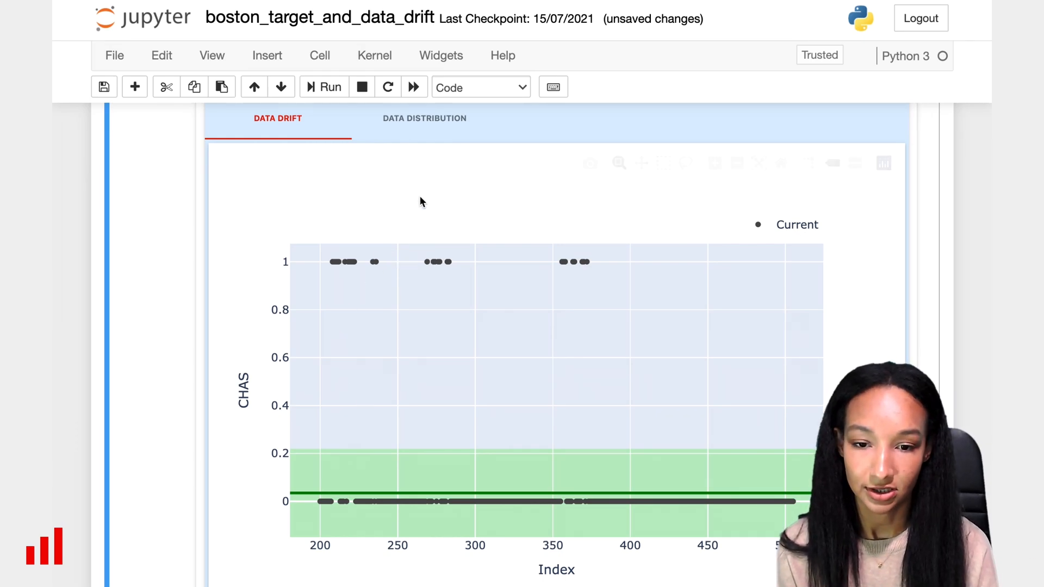
{"action": "left_click", "coordinate": [424, 118]}
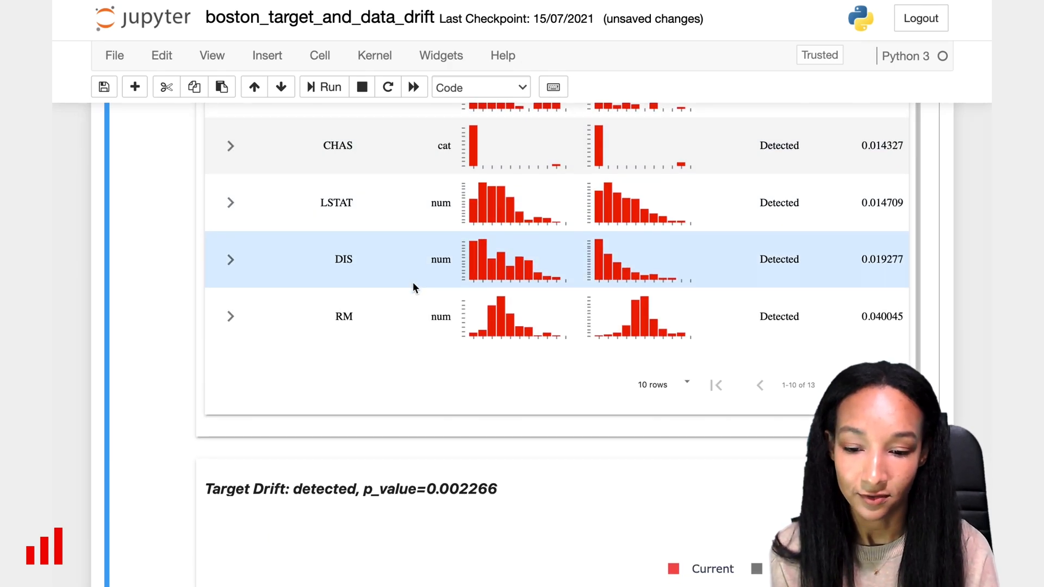
Box-zoom the Target Drift histogram onto the high target values around 40 to 50
{"action": "scroll", "scroll_direction": "down", "scroll_amount": 3}
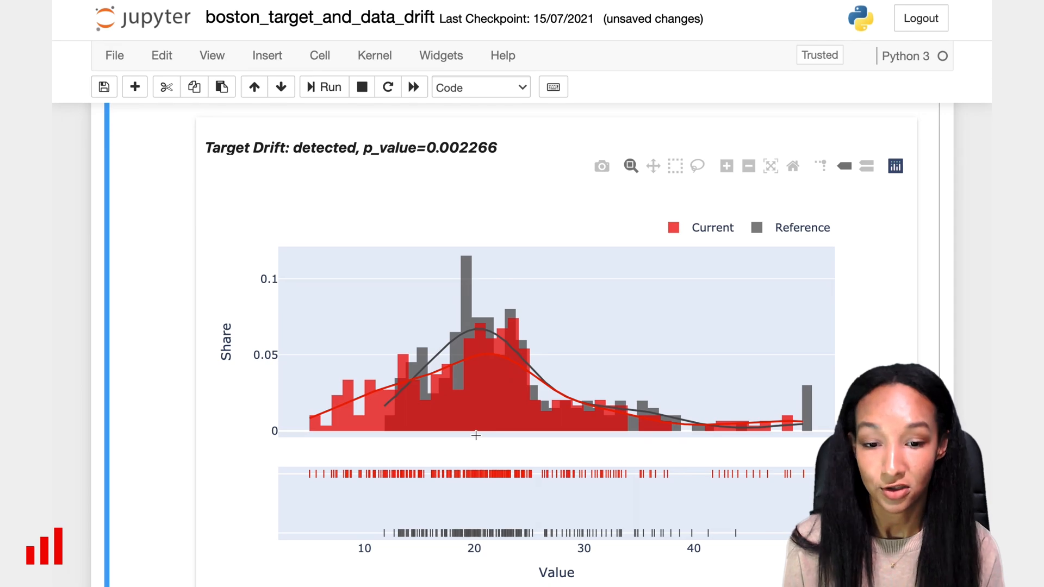
{"action": "scroll", "scroll_direction": "down", "scroll_amount": 3}
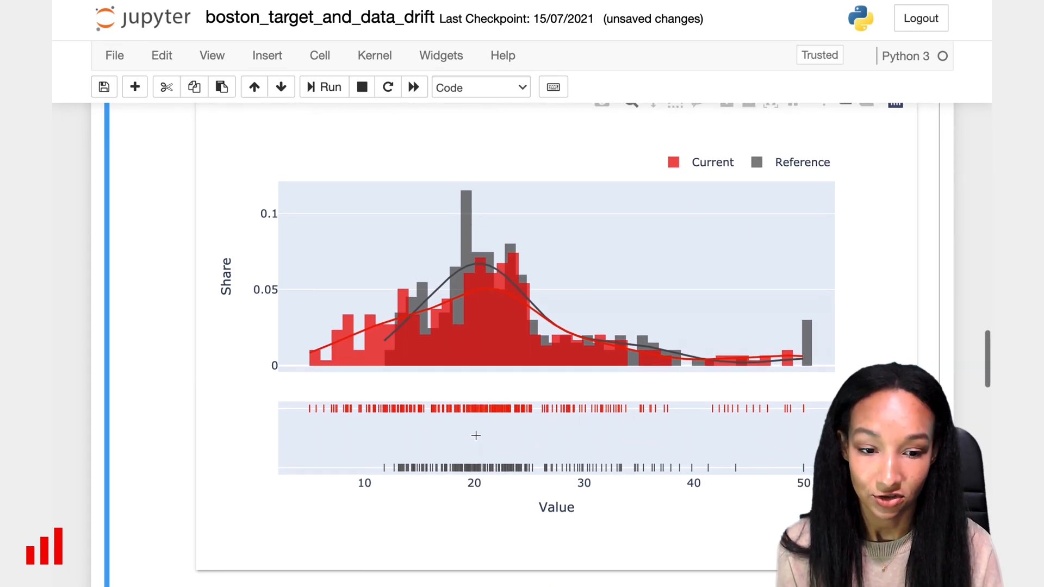
{"action": "left_click_drag", "start_coordinate": [679, 260], "coordinate": [772, 373]}
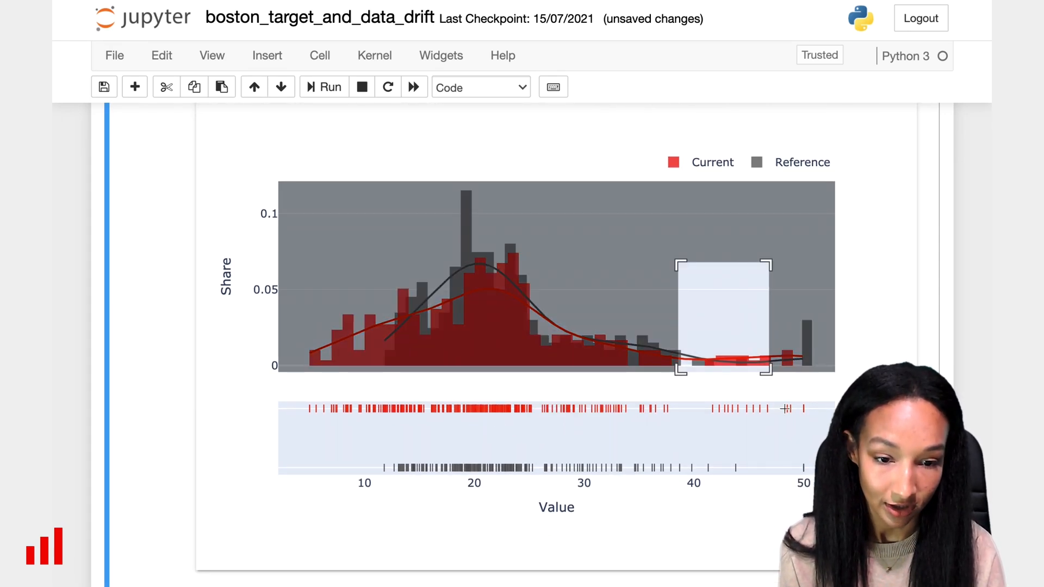
{"action": "left_click_drag", "start_coordinate": [676, 260], "coordinate": [773, 373]}
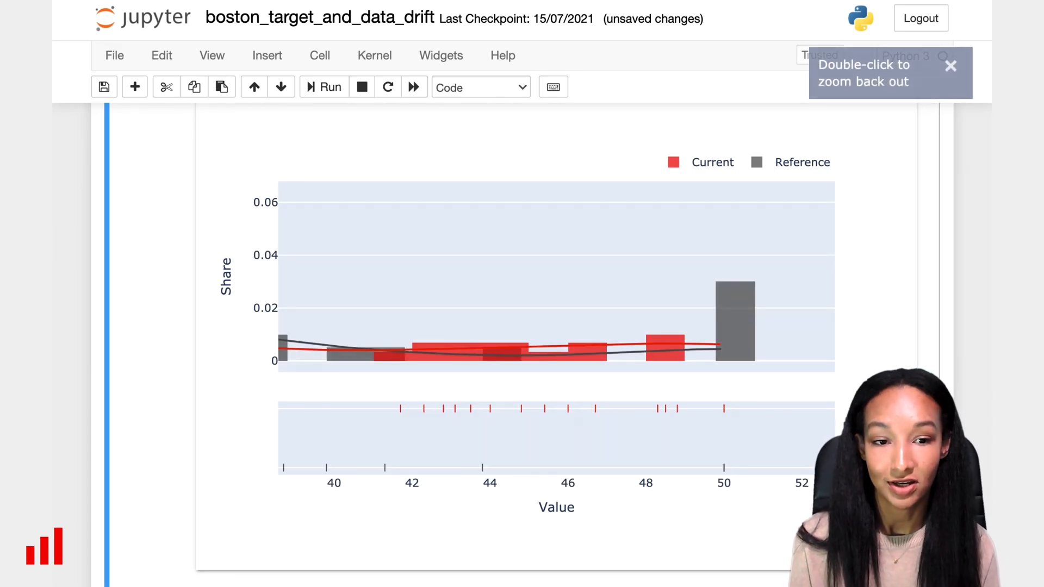
{"action": "scroll", "scroll_direction": "down", "scroll_amount": 3}
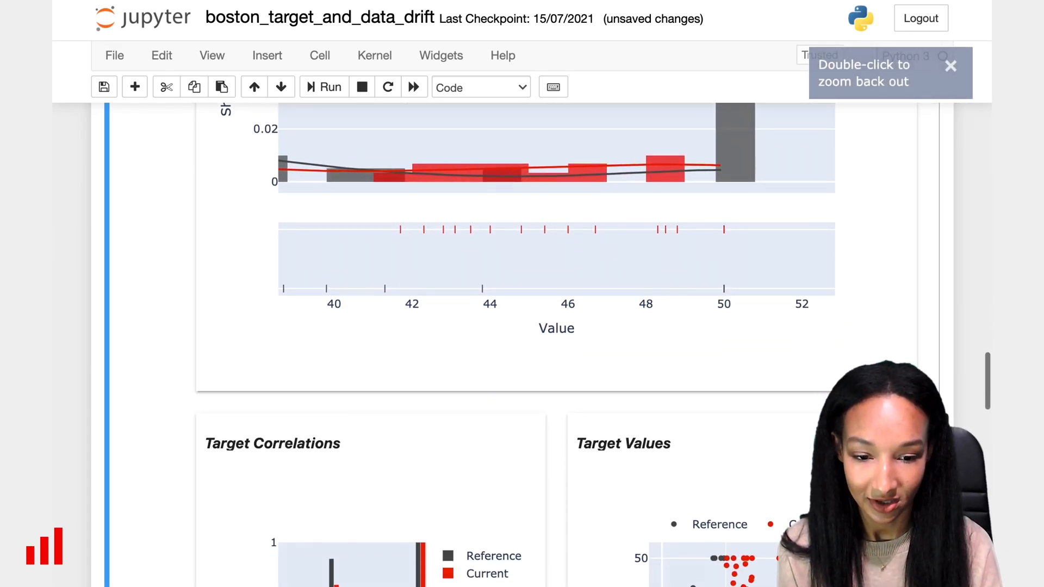
{"action": "scroll", "scroll_direction": "down", "scroll_amount": 3}
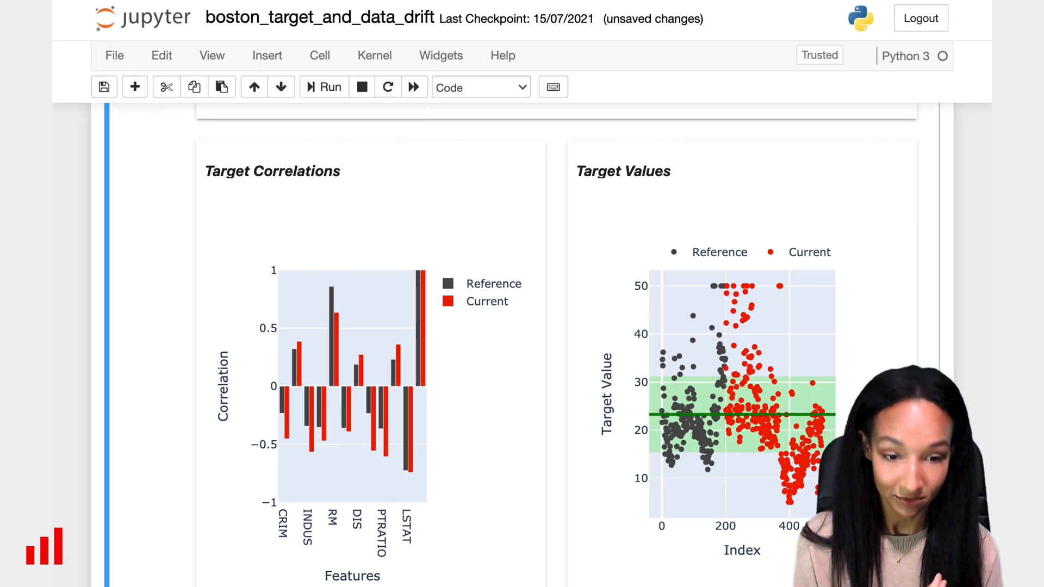
{"action": "scroll", "scroll_direction": "down", "scroll_amount": 3}
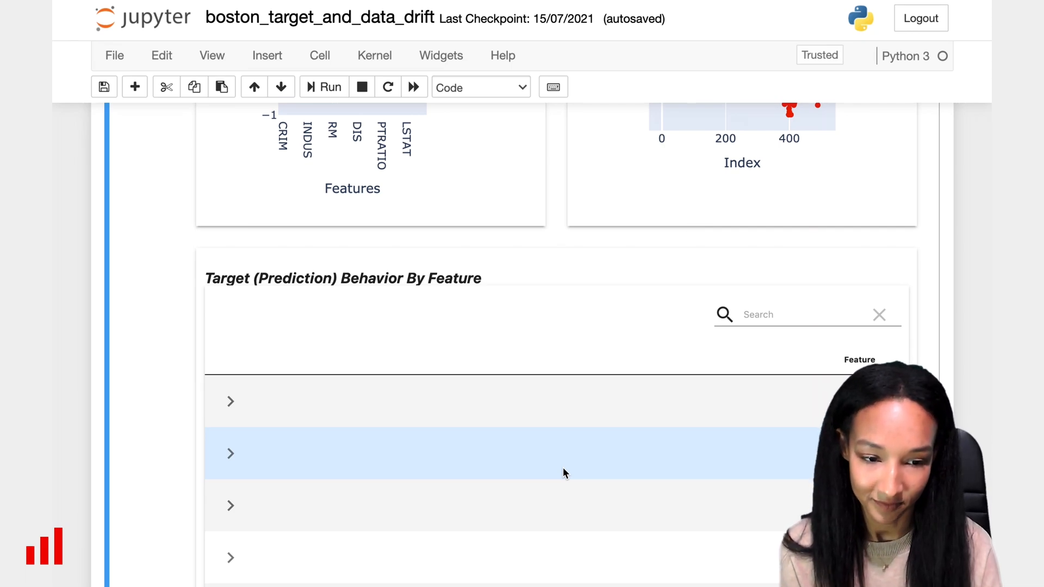
{"action": "scroll", "scroll_direction": "down", "scroll_amount": 3}
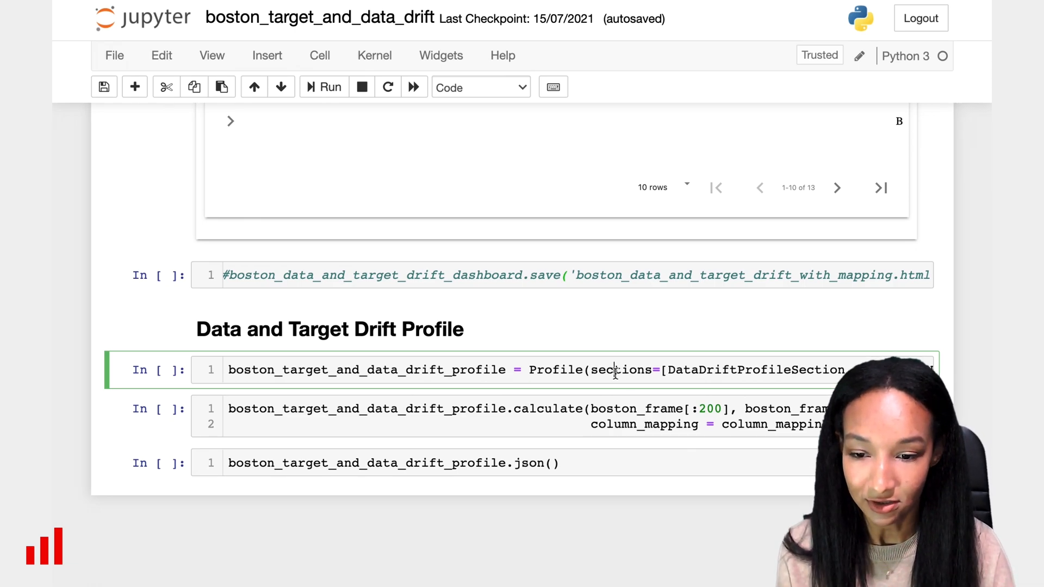
Run the Profile(sections=...) creation cell and its calculate cell for data and target drift
{"action": "left_click", "coordinate": [328, 87]}
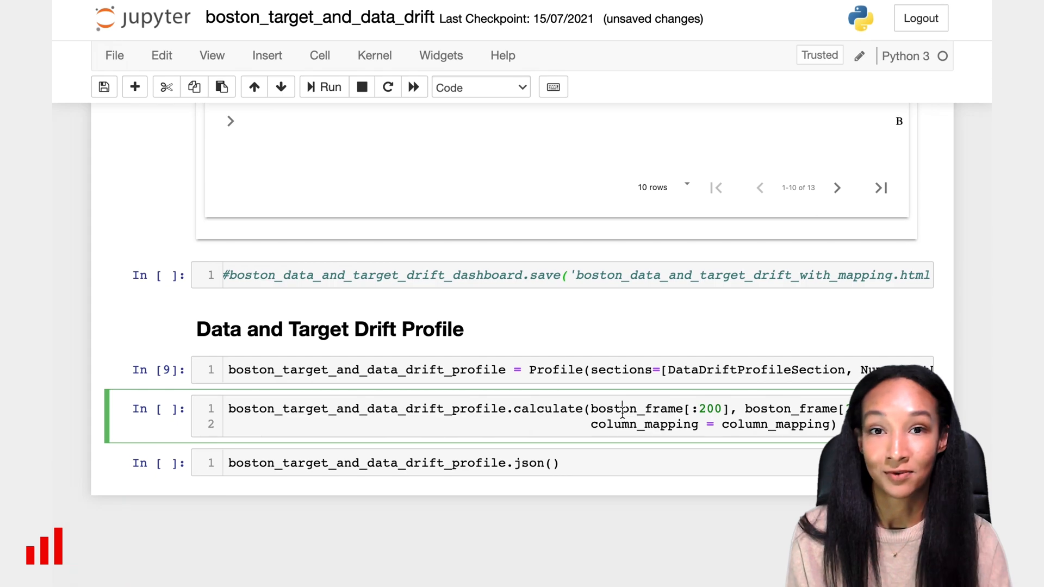
{"action": "left_click", "coordinate": [328, 87]}
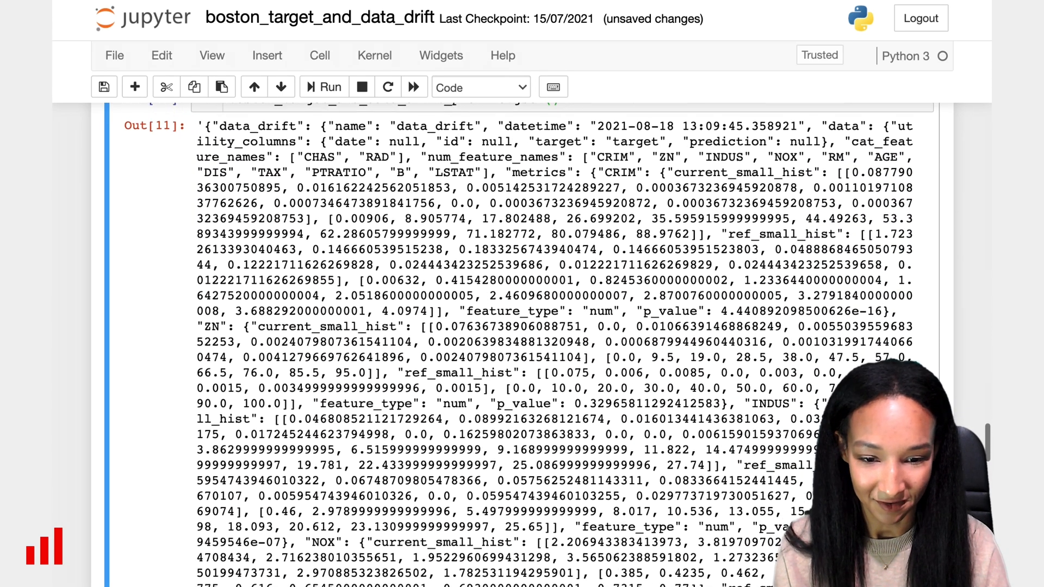
{"action": "scroll", "scroll_direction": "down", "scroll_amount": 3}
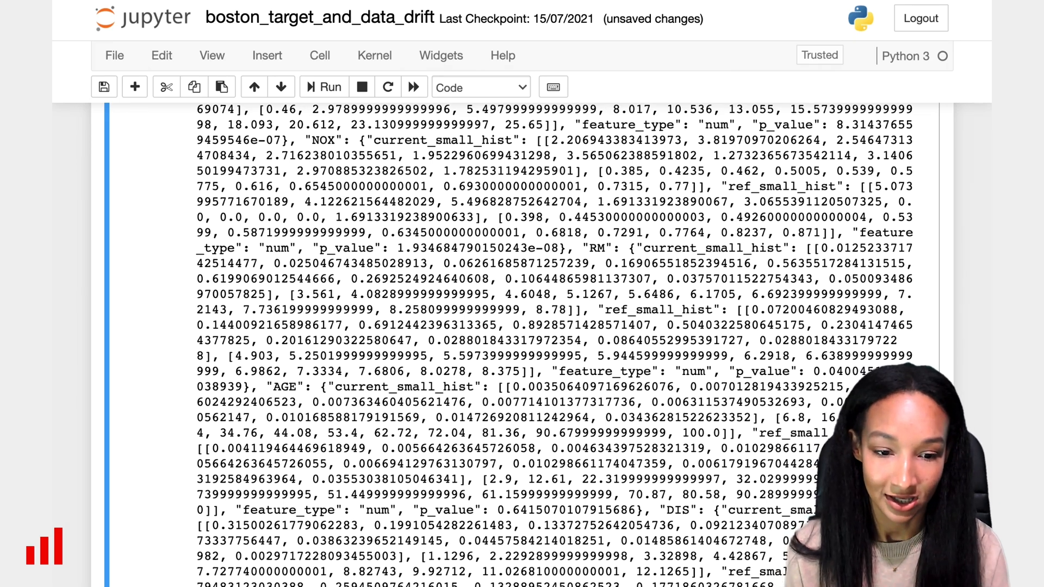
{"action": "scroll", "scroll_direction": "down", "scroll_amount": 3}
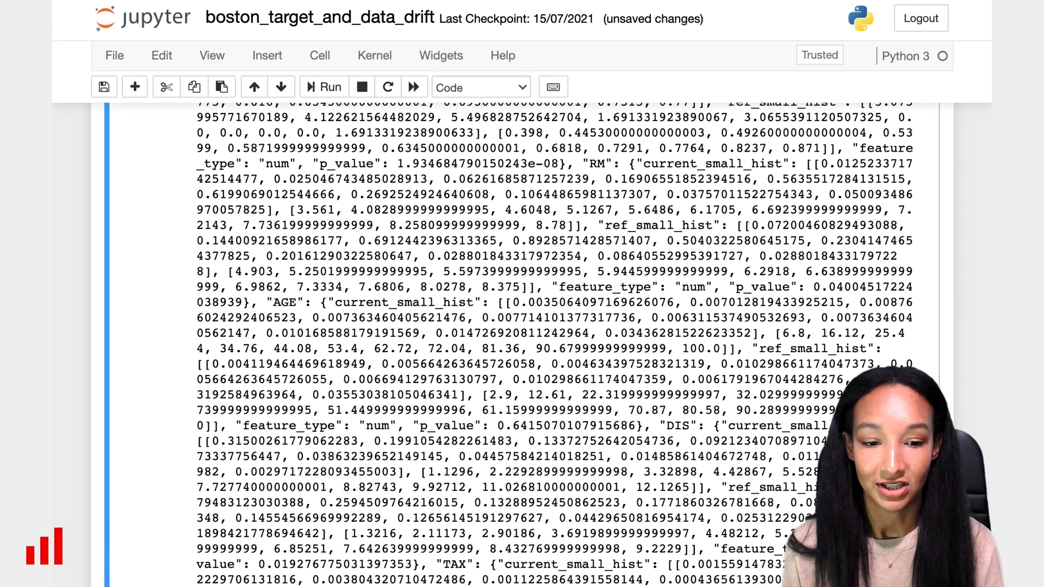
{"action": "scroll", "scroll_direction": "down", "scroll_amount": 3}
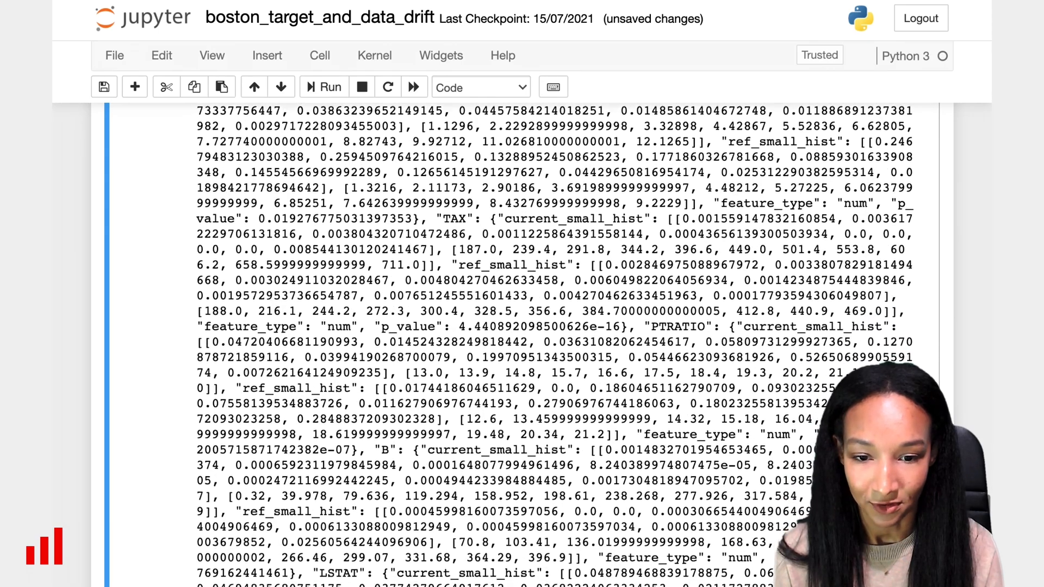
{"action": "scroll", "scroll_direction": "down", "scroll_amount": 3}
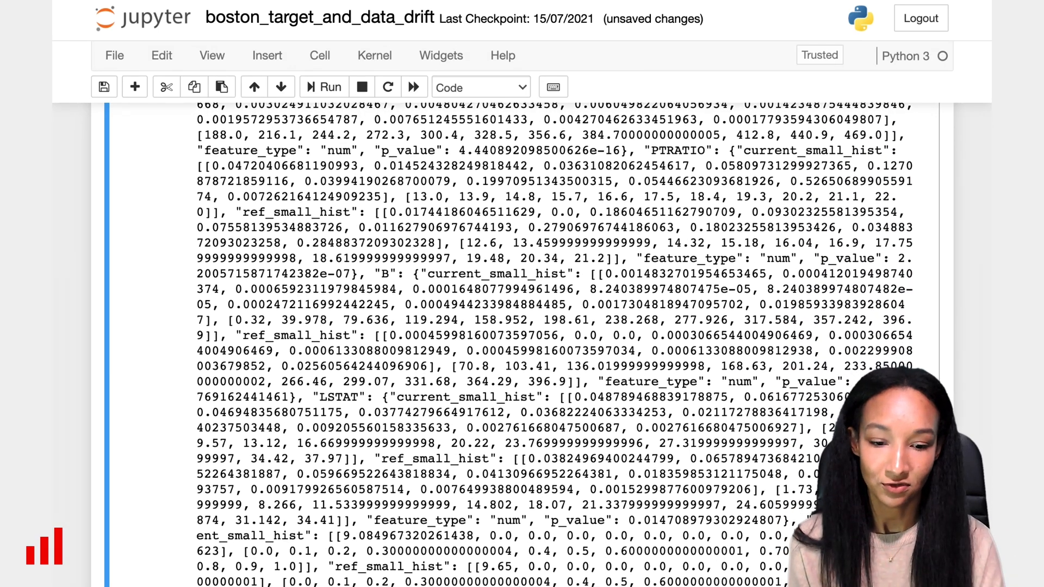